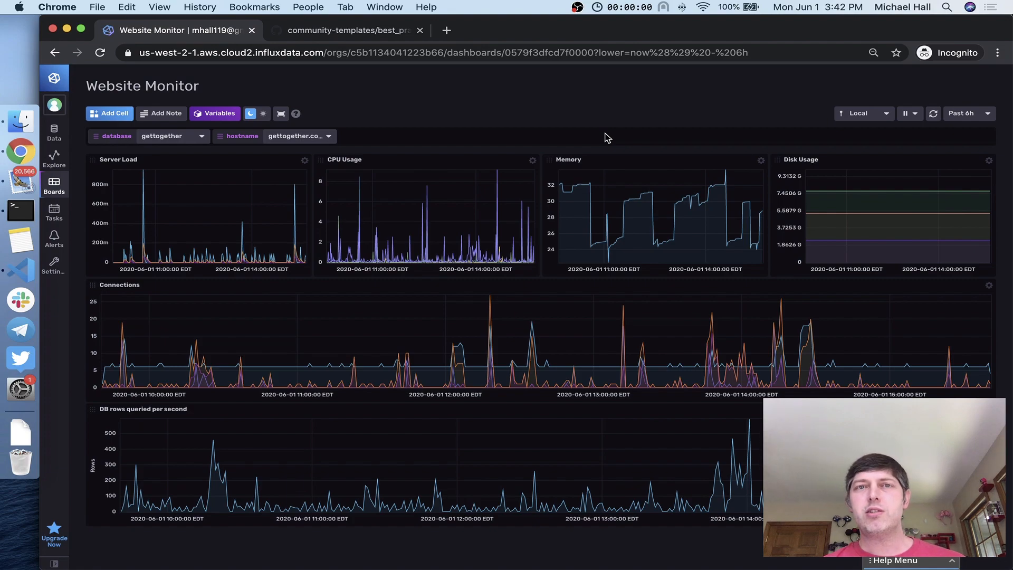
{"action": "mouse_move", "coordinate": [415, 159]}
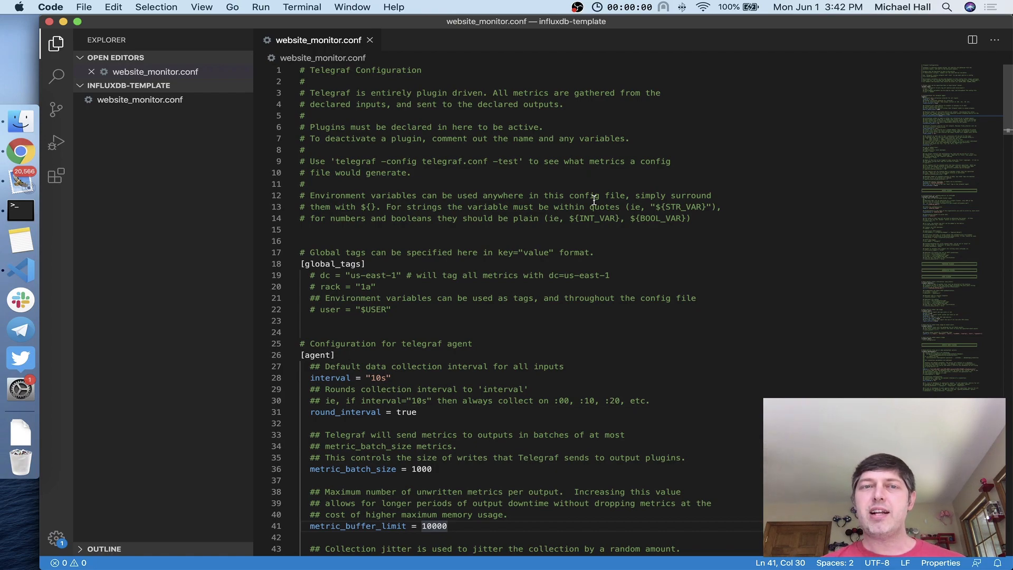
{"action": "mouse_move", "coordinate": [19, 268]}
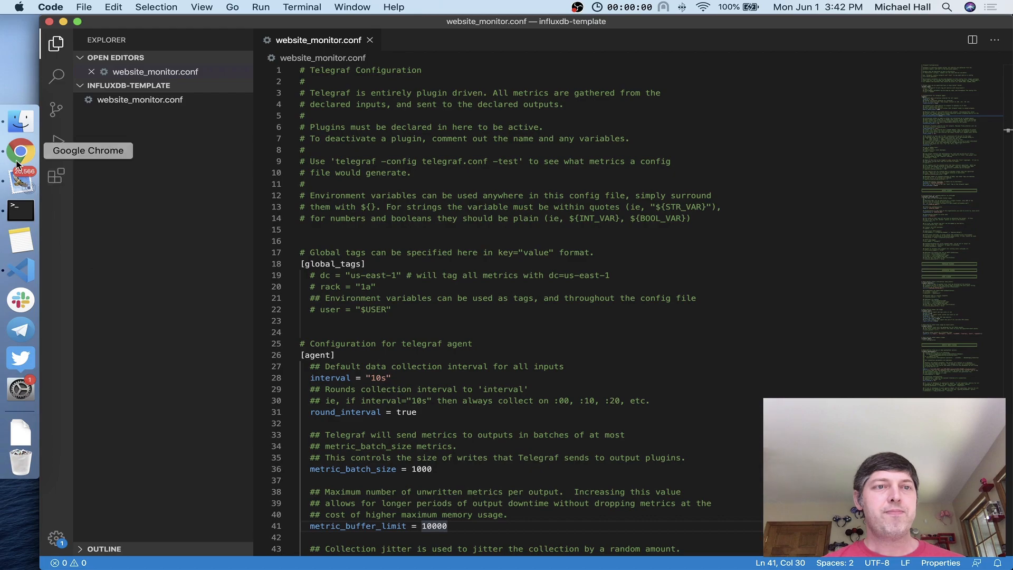
Switch to Chrome and show the InfluxDB Cloud Dashboards list, including Website Monitor.
{"action": "left_click", "coordinate": [21, 150]}
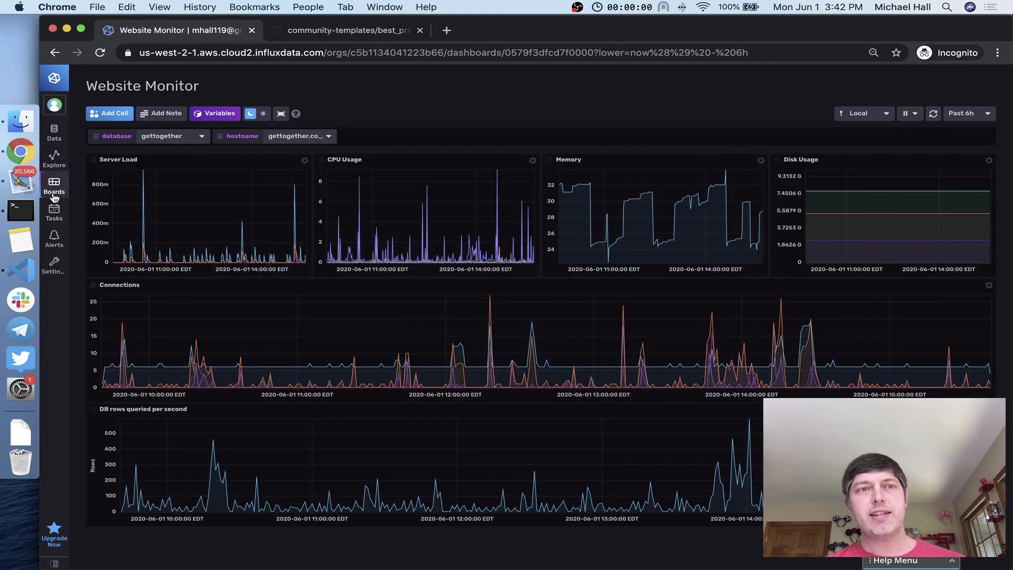
{"action": "left_click", "coordinate": [54, 186]}
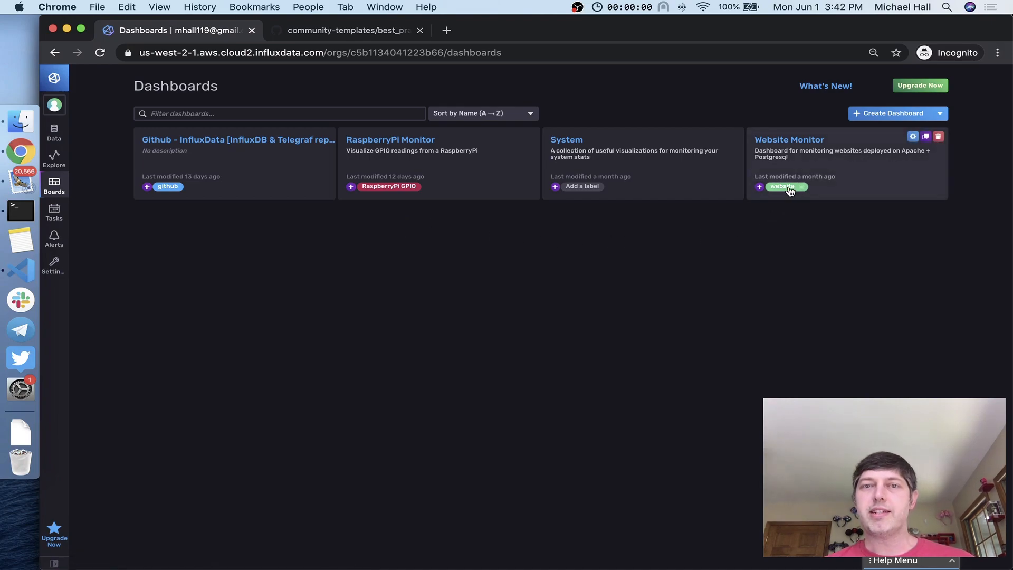
{"action": "mouse_move", "coordinate": [184, 175]}
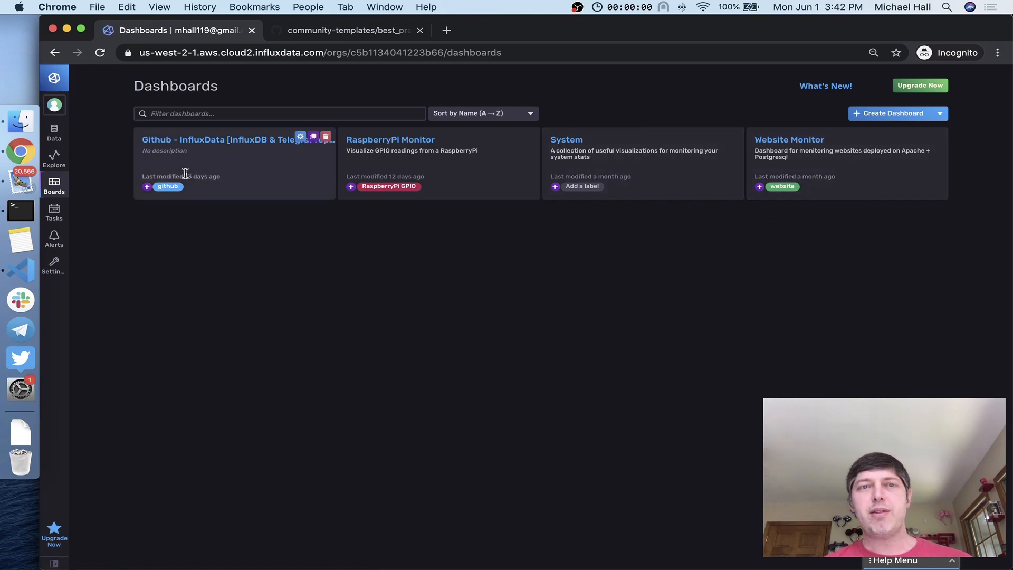
{"action": "mouse_move", "coordinate": [617, 224]}
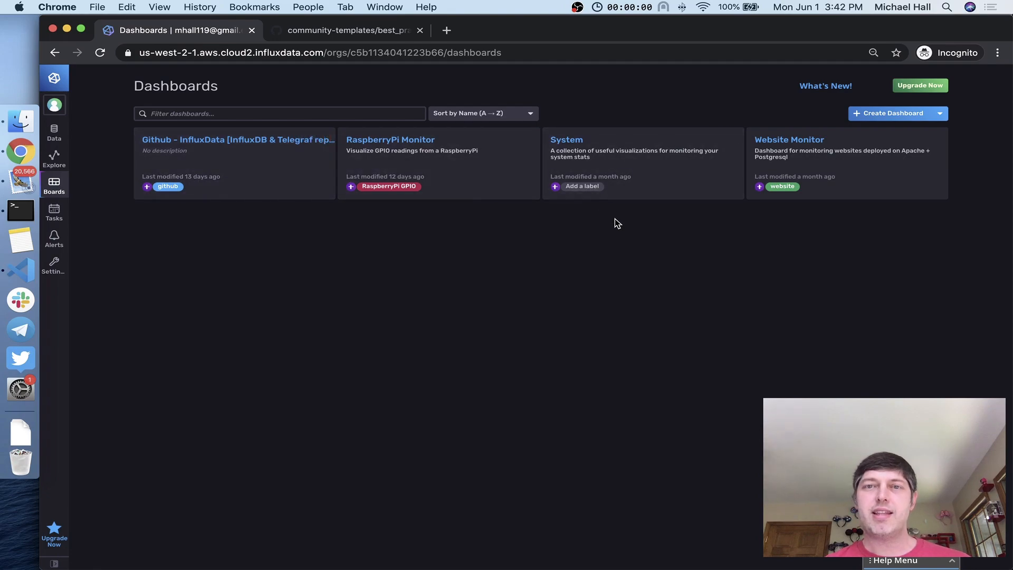
{"action": "mouse_move", "coordinate": [636, 229]}
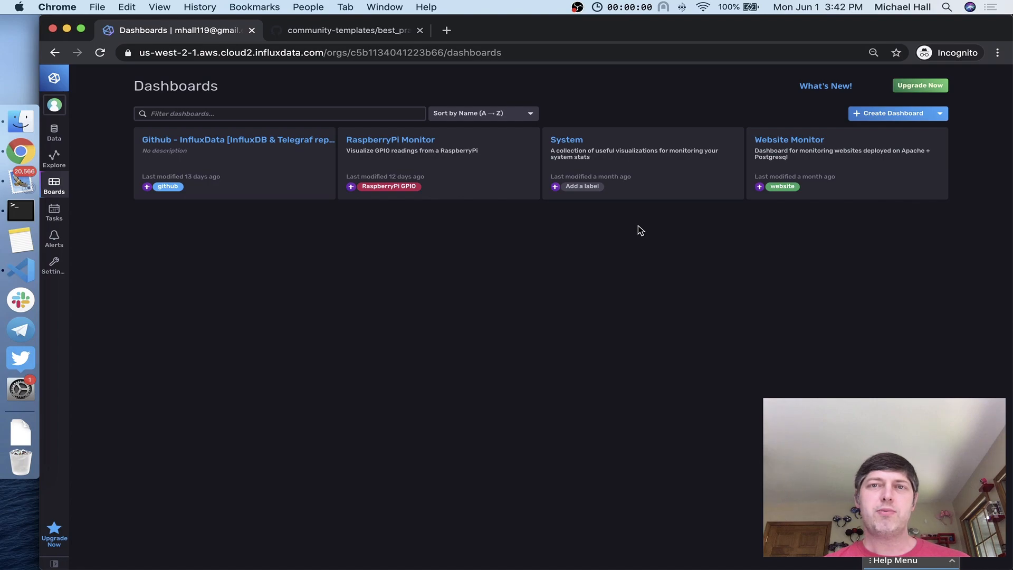
{"action": "mouse_move", "coordinate": [769, 235]}
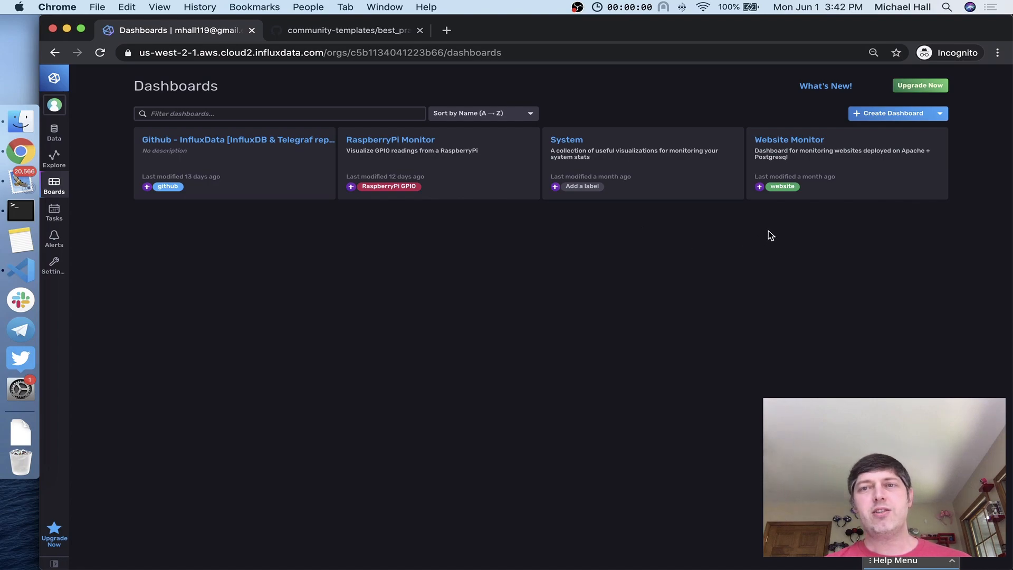
{"action": "mouse_move", "coordinate": [781, 218]}
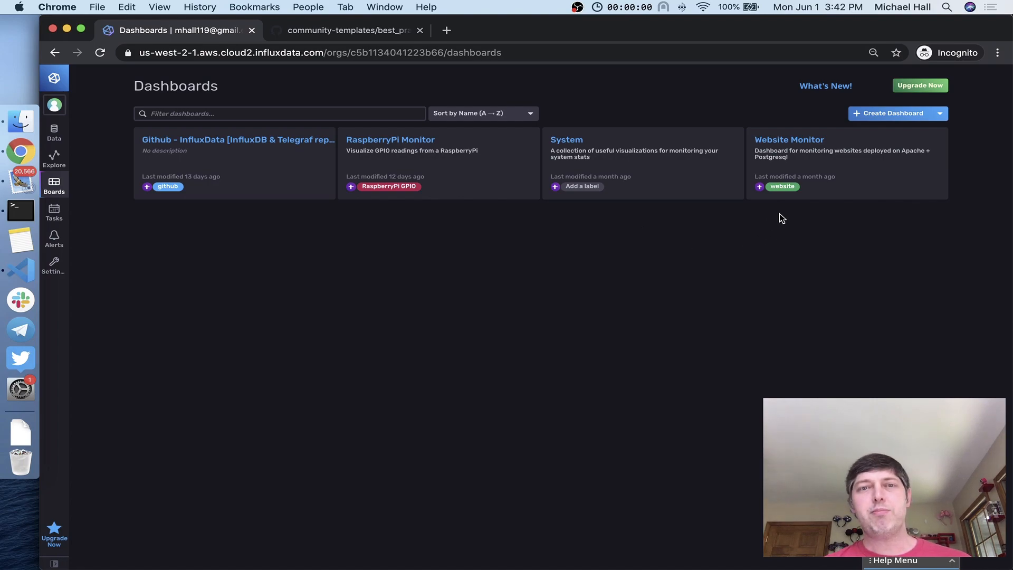
{"action": "mouse_move", "coordinate": [20, 210]}
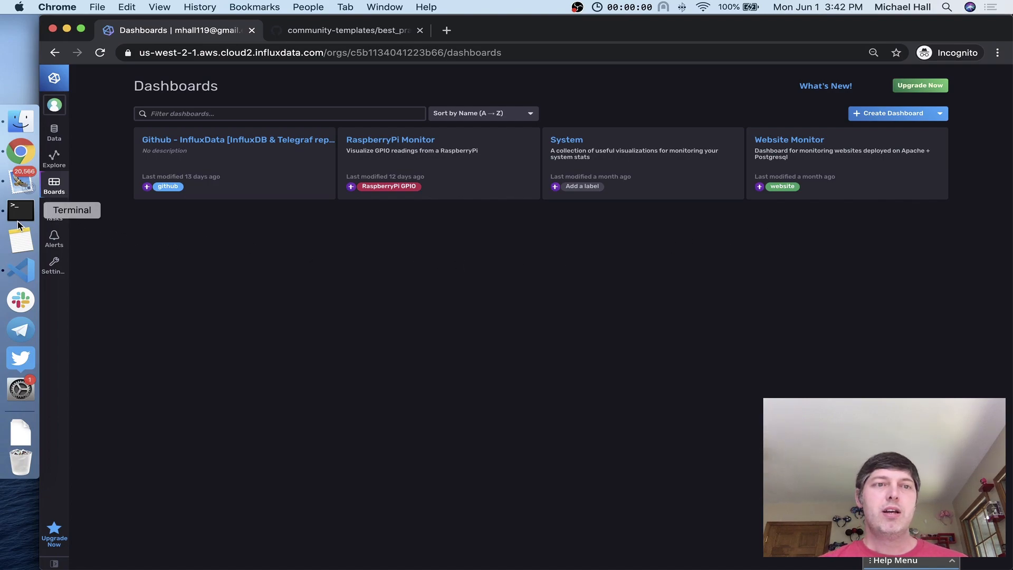
Run 'influx config list' to show the active demo and the cloud2 configurations.
{"action": "left_click", "coordinate": [19, 209]}
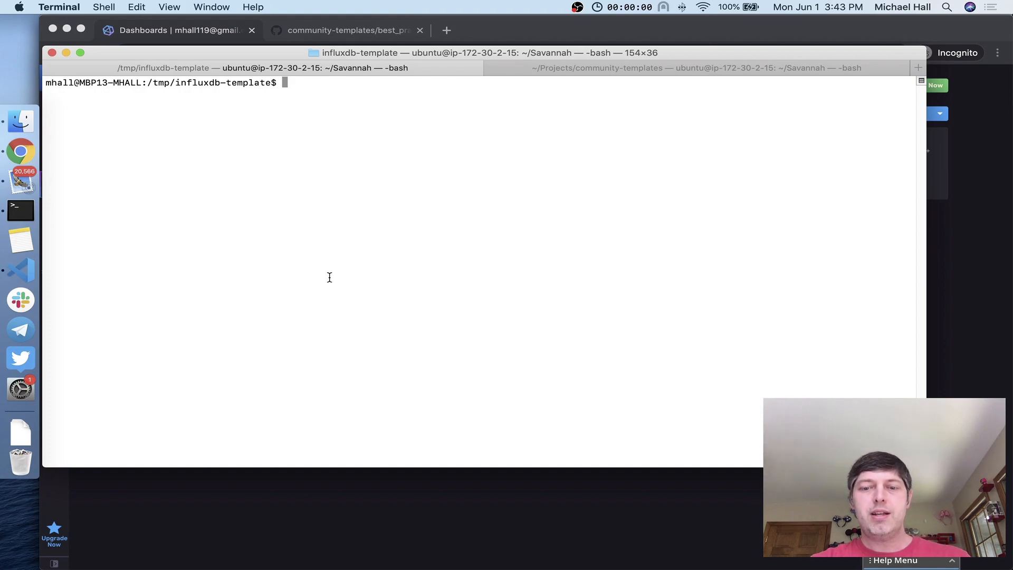
{"action": "type", "text": "influx config list"}
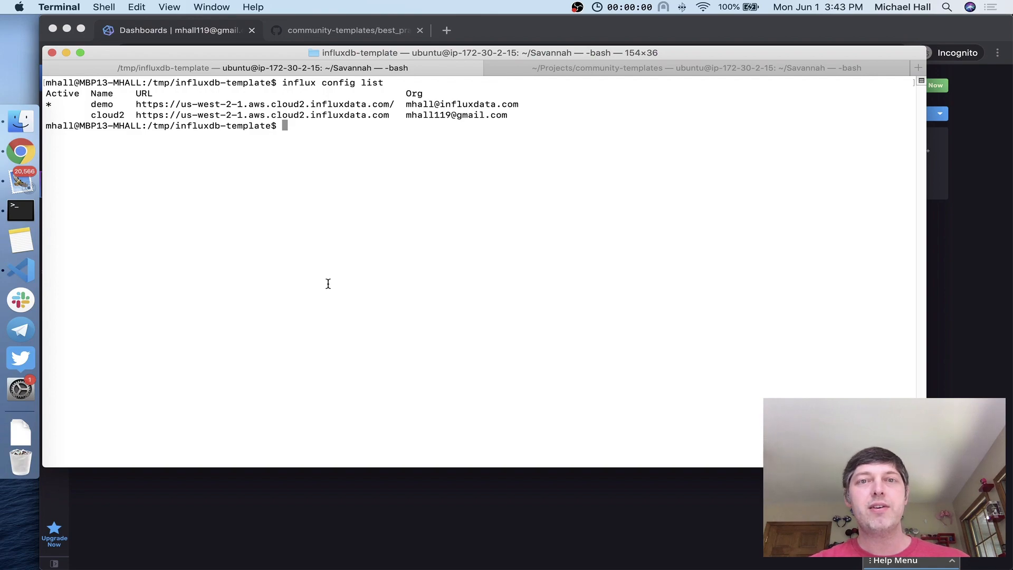
{"action": "mouse_move", "coordinate": [503, 213]}
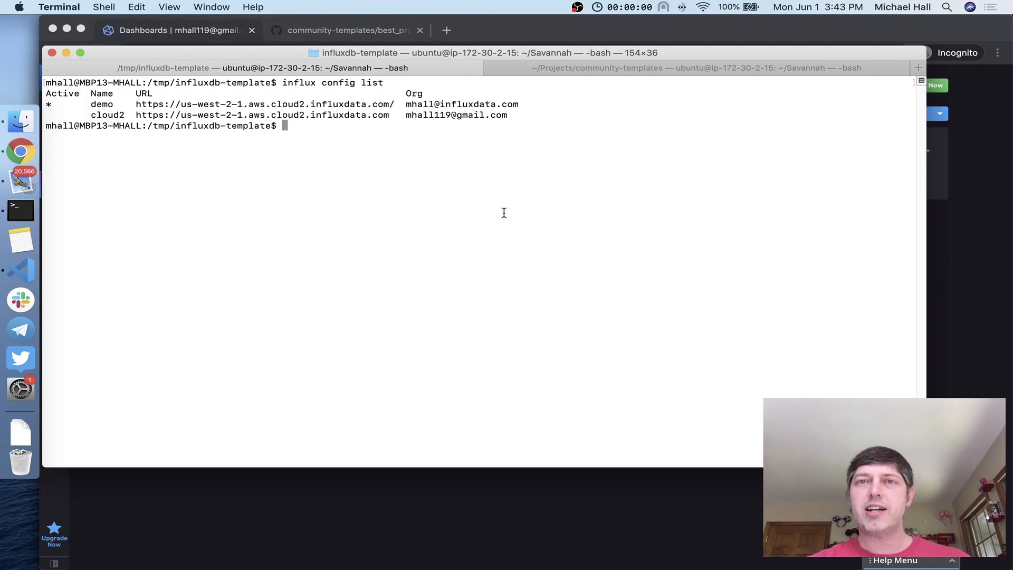
{"action": "left_click", "coordinate": [627, 7]}
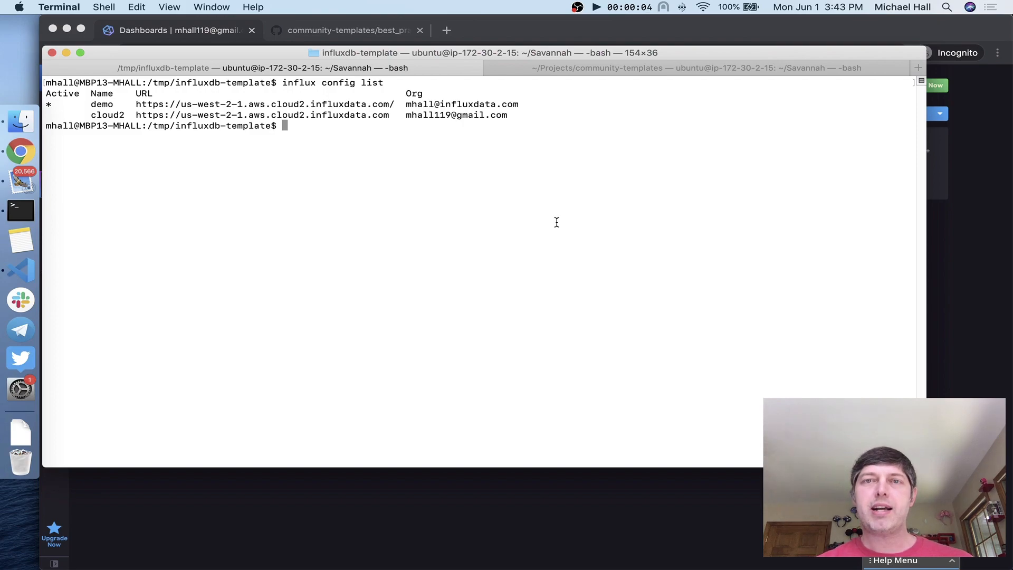
Export all resources filtered by labelName=website to website_template.yml with influx pkg export.
{"action": "type", "text": "influx pk"}
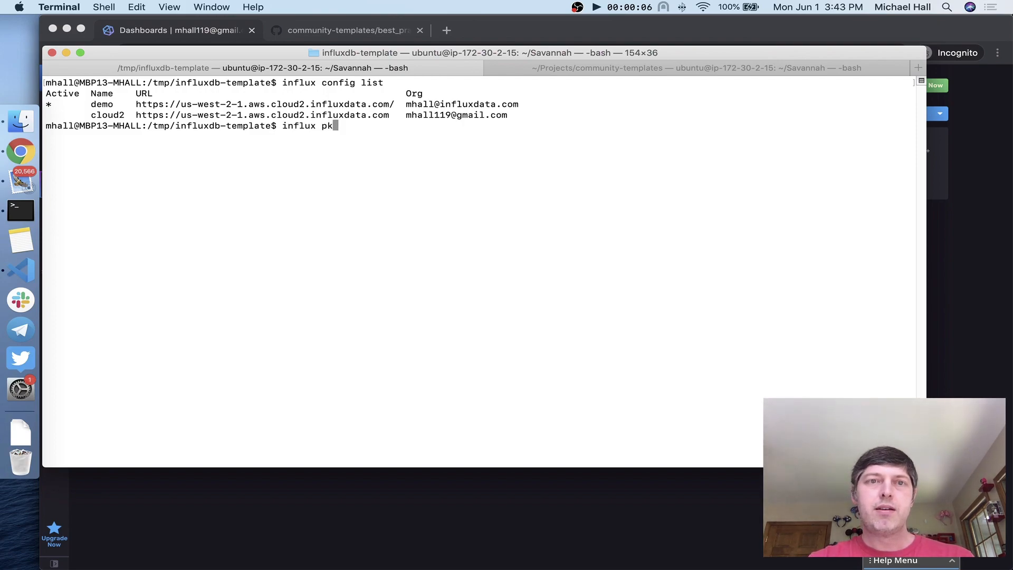
{"action": "type", "text": "g export"}
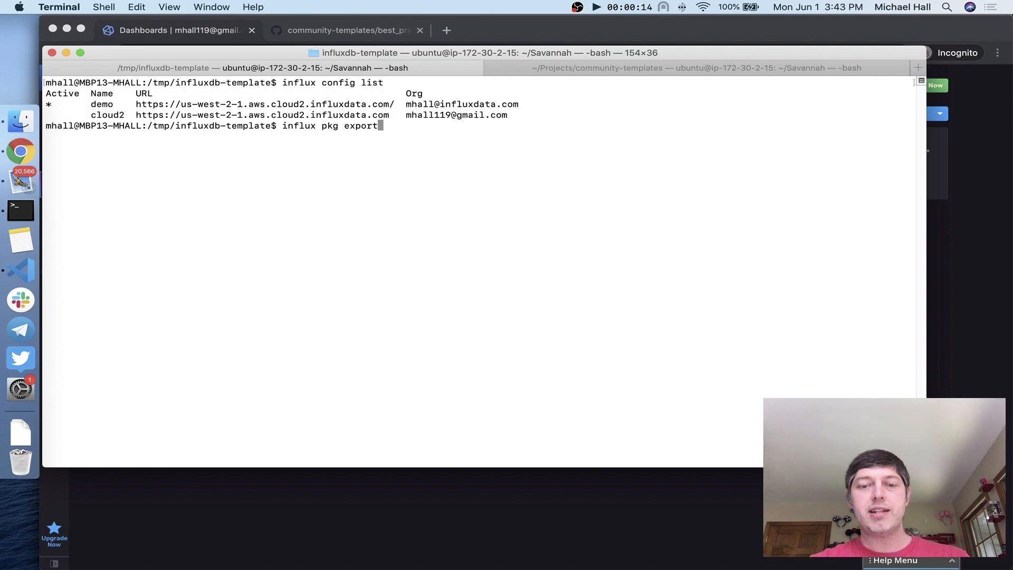
{"action": "type", "text": "all --filter labelName"}
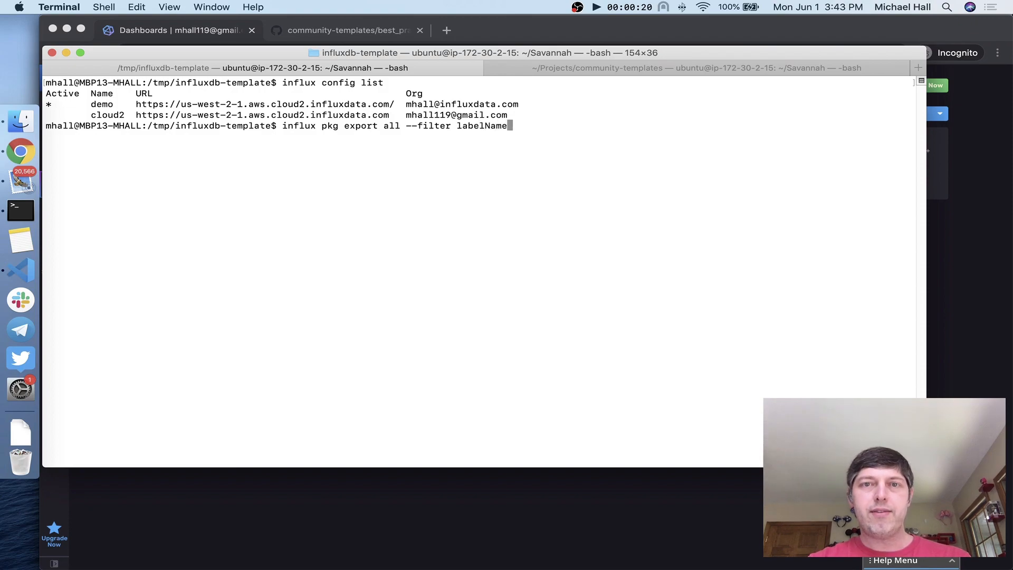
{"action": "type", "text": "=website"}
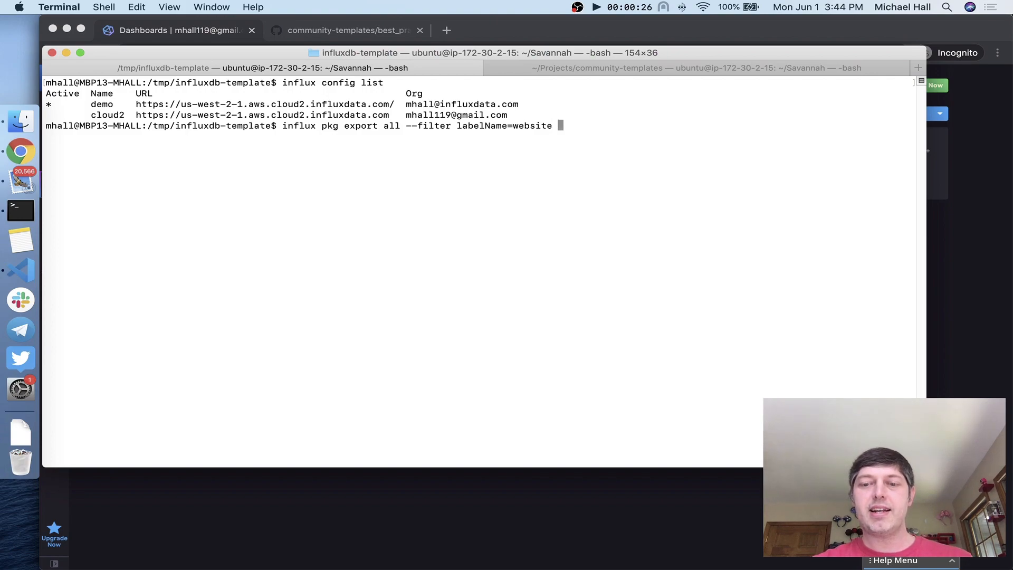
{"action": "type", "text": "-f we"}
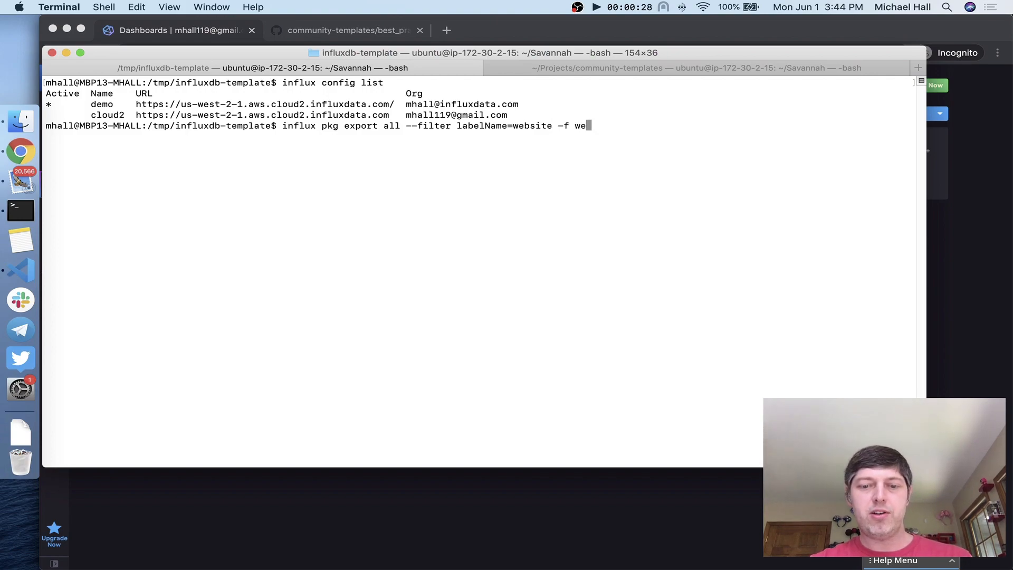
{"action": "type", "text": "bsite_temp"}
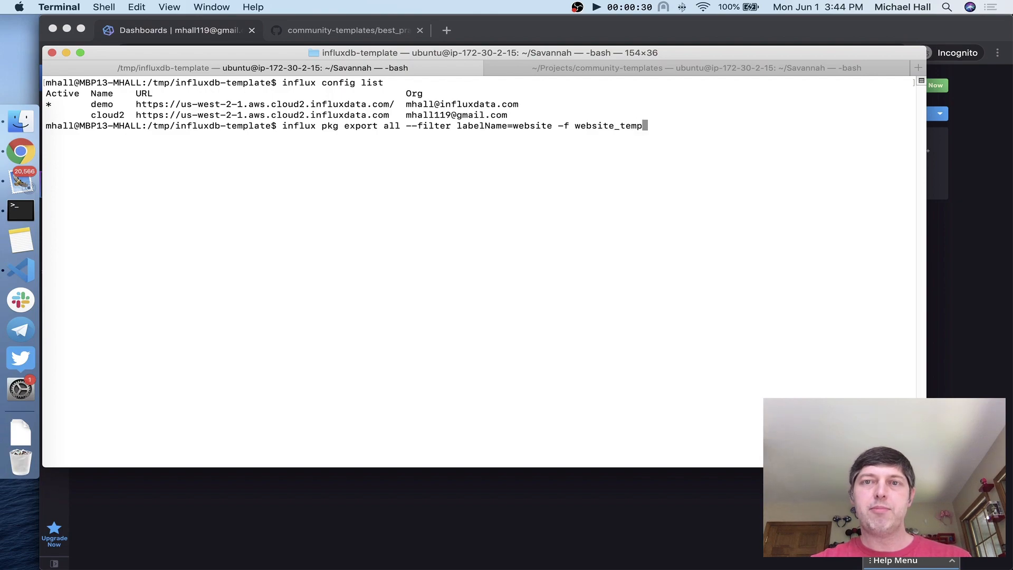
{"action": "type", "text": "late.yml"}
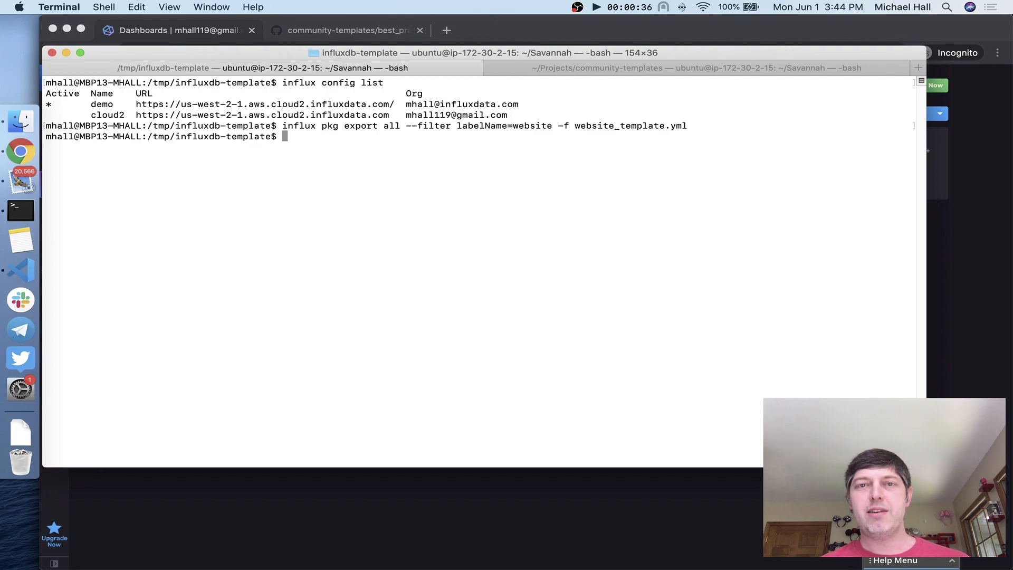
{"action": "type", "text": "influx pkg"}
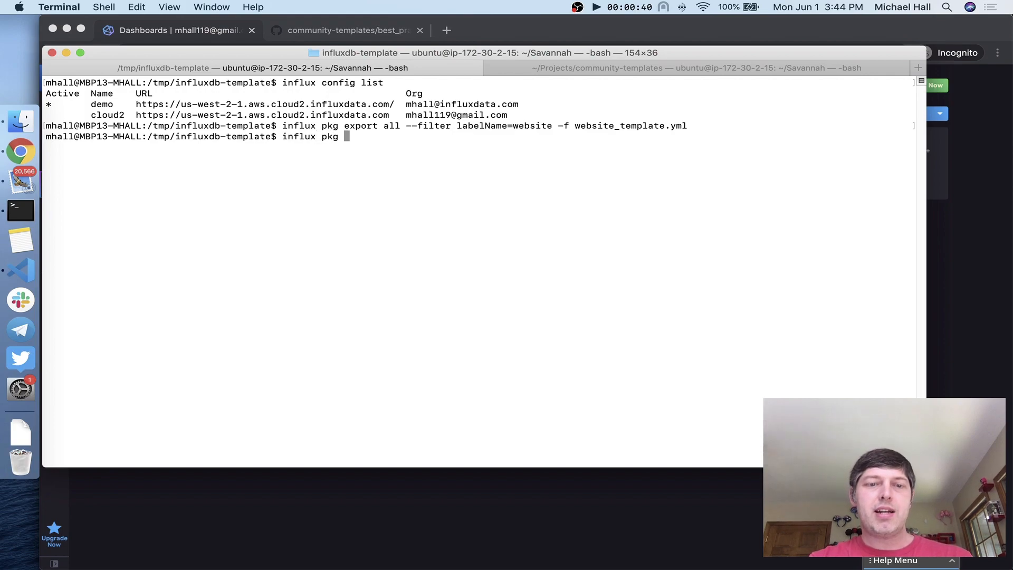
Print the influx pkg summary of website_template.yml and scroll through its resource tables.
{"action": "type", "text": "summary -f"}
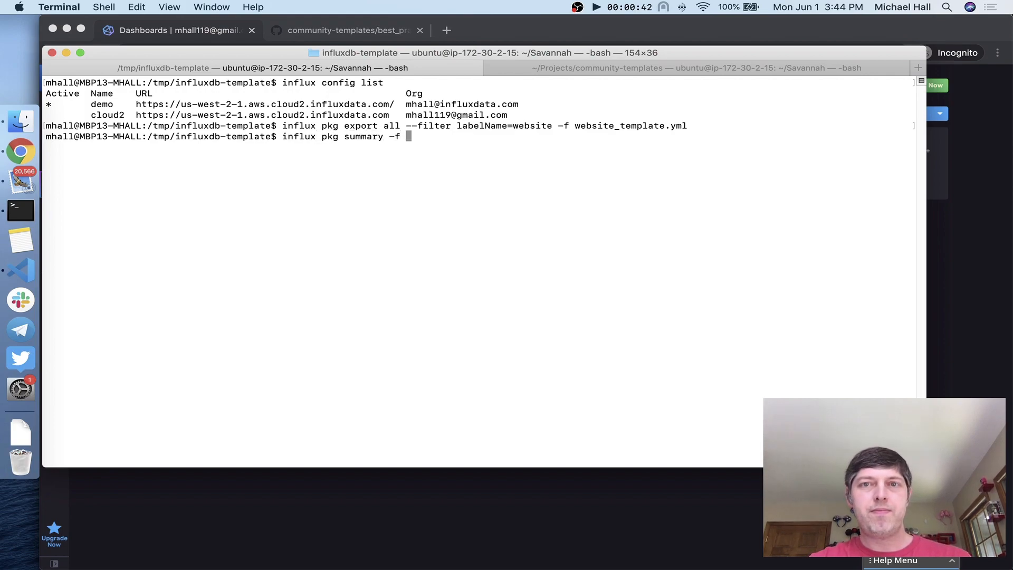
{"action": "type", "text": "website_templ"}
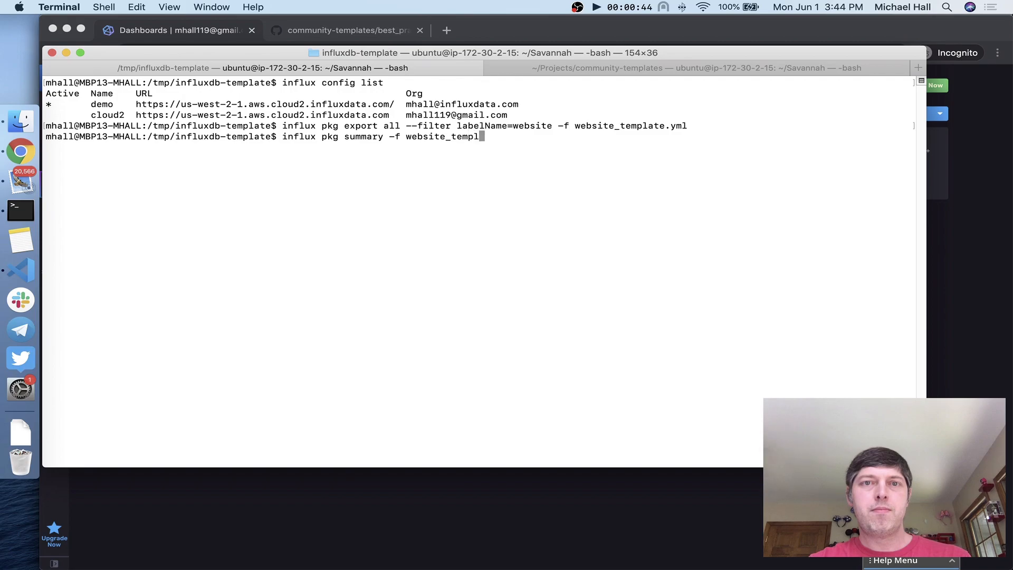
{"action": "key", "text": "Return"}
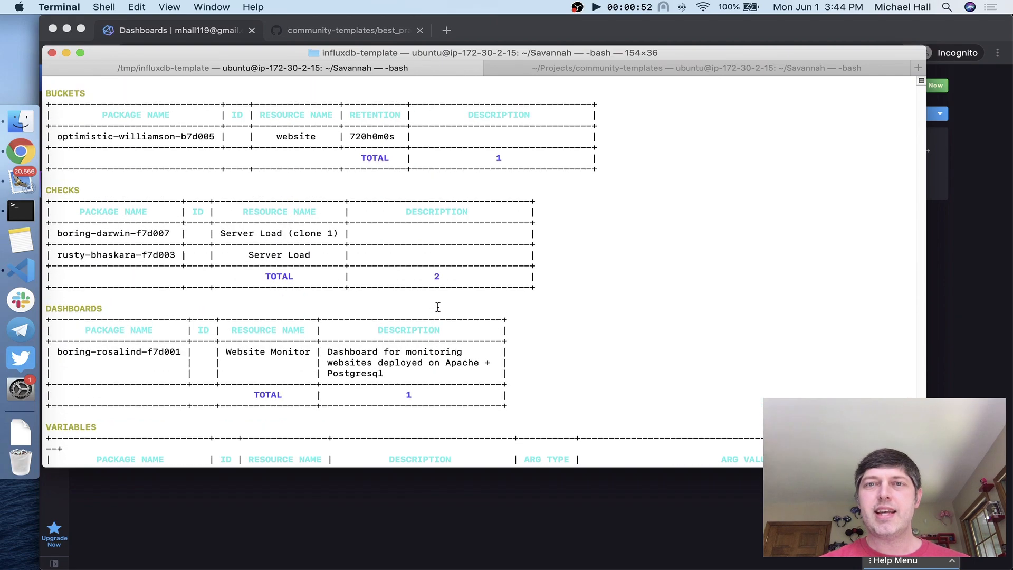
{"action": "scroll", "scroll_direction": "down", "scroll_amount": 3}
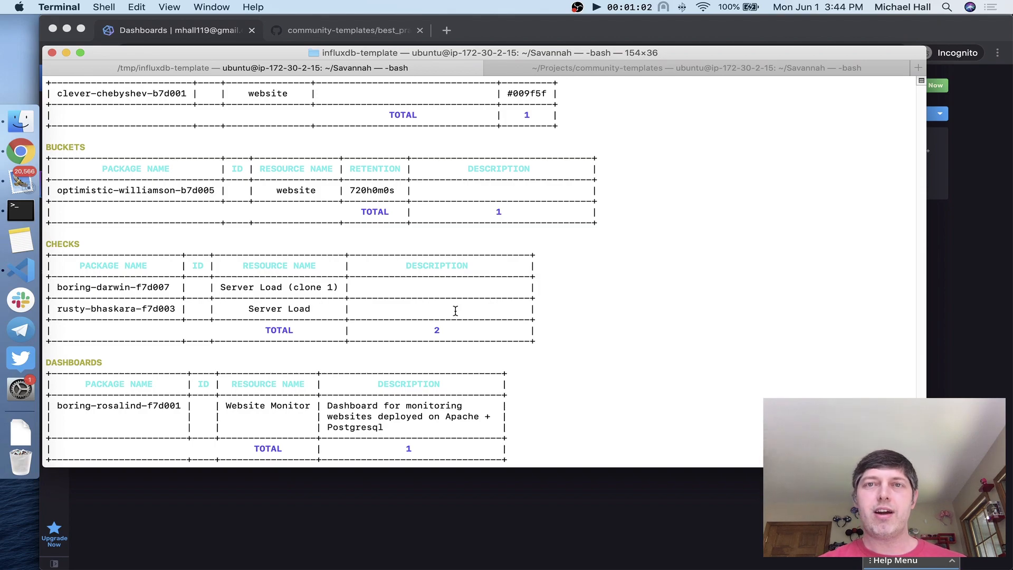
{"action": "scroll", "scroll_direction": "down", "scroll_amount": 3}
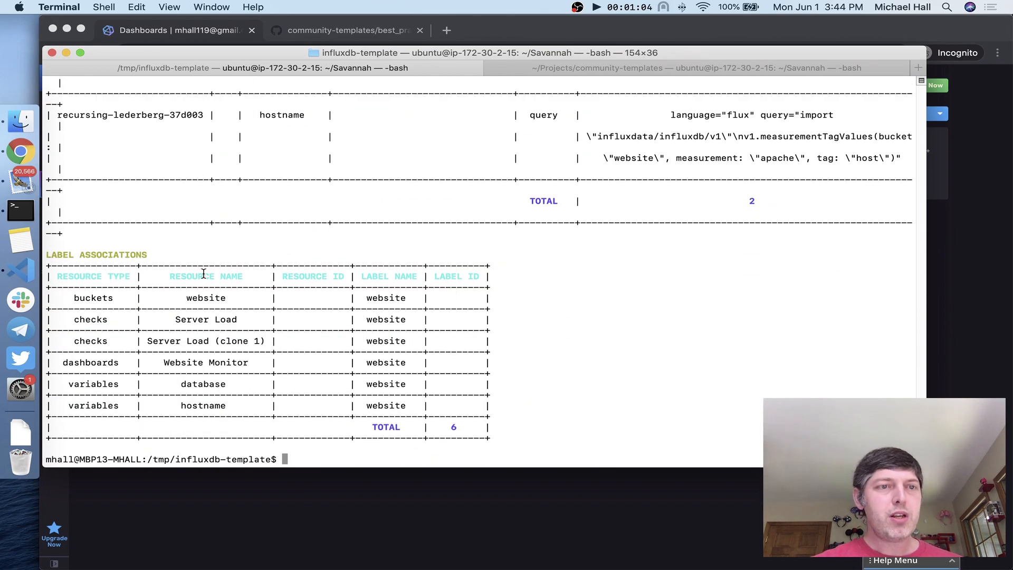
Open website_template.yml in VS Code and scroll down to the Website Monitor dashboard definition.
{"action": "left_click", "coordinate": [20, 270]}
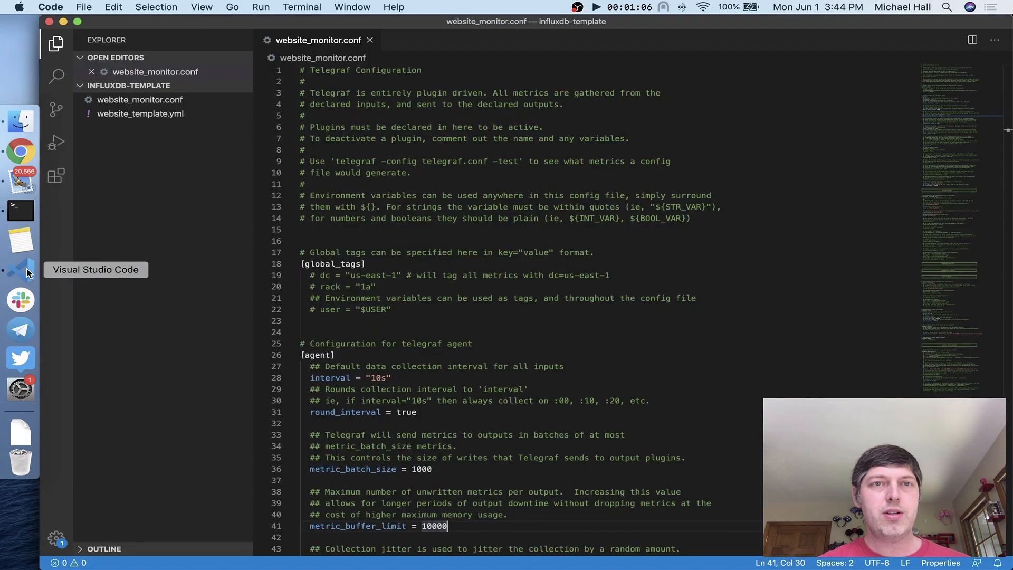
{"action": "left_click", "coordinate": [140, 113]}
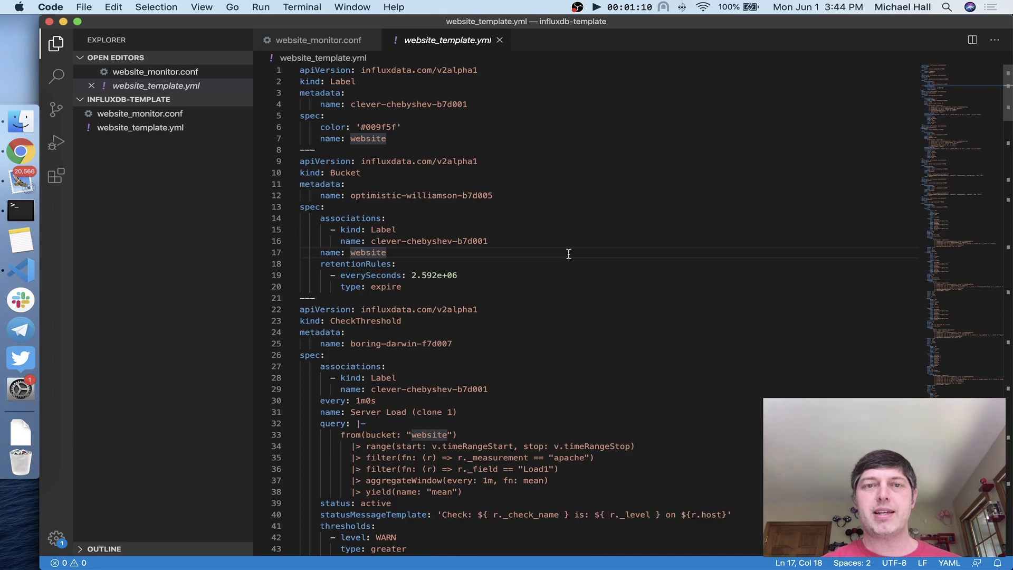
{"action": "scroll", "scroll_direction": "down", "scroll_amount": 3}
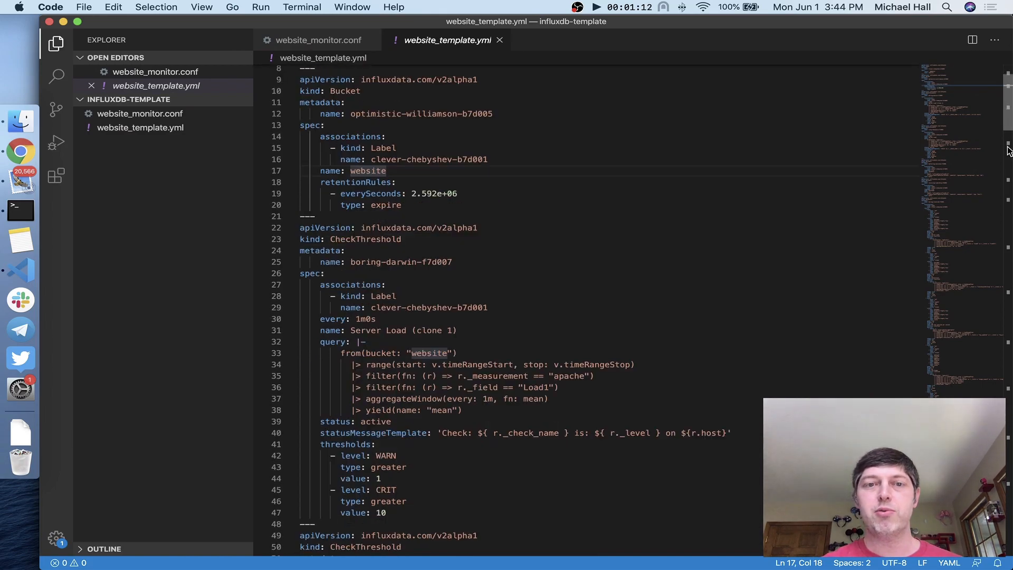
{"action": "scroll", "scroll_direction": "down", "scroll_amount": 3}
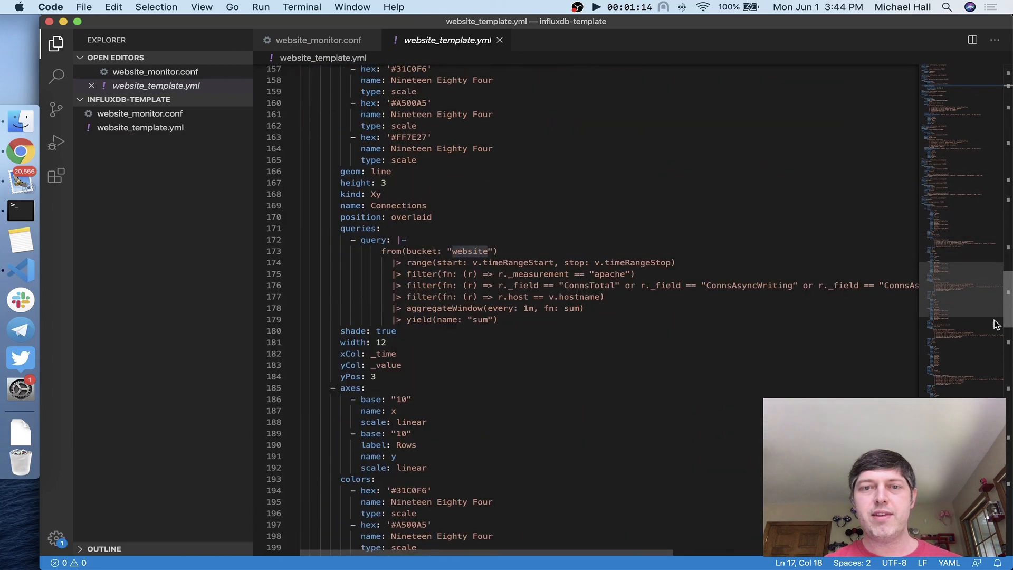
{"action": "scroll", "scroll_direction": "down", "scroll_amount": 3}
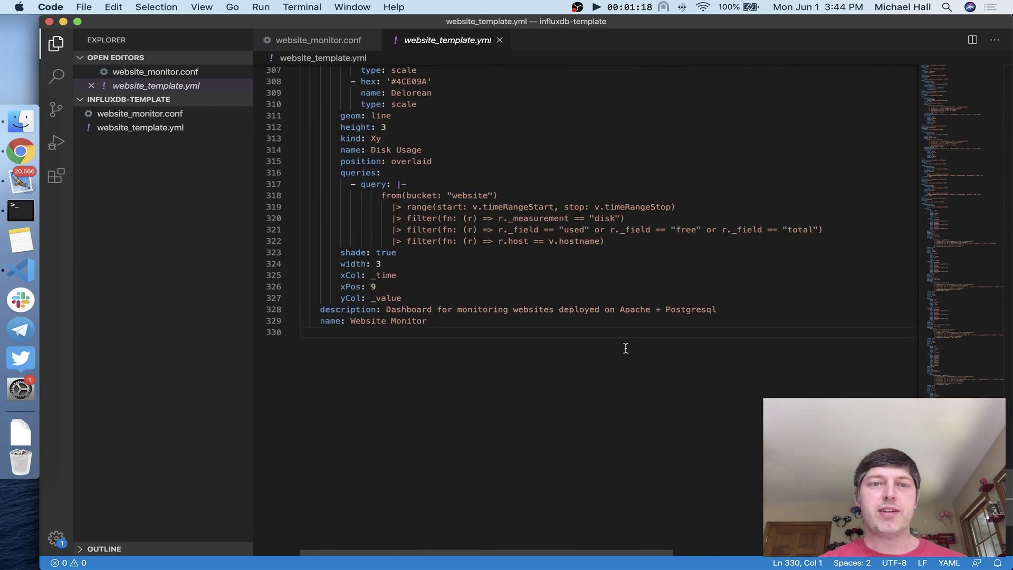
{"action": "mouse_move", "coordinate": [470, 265]}
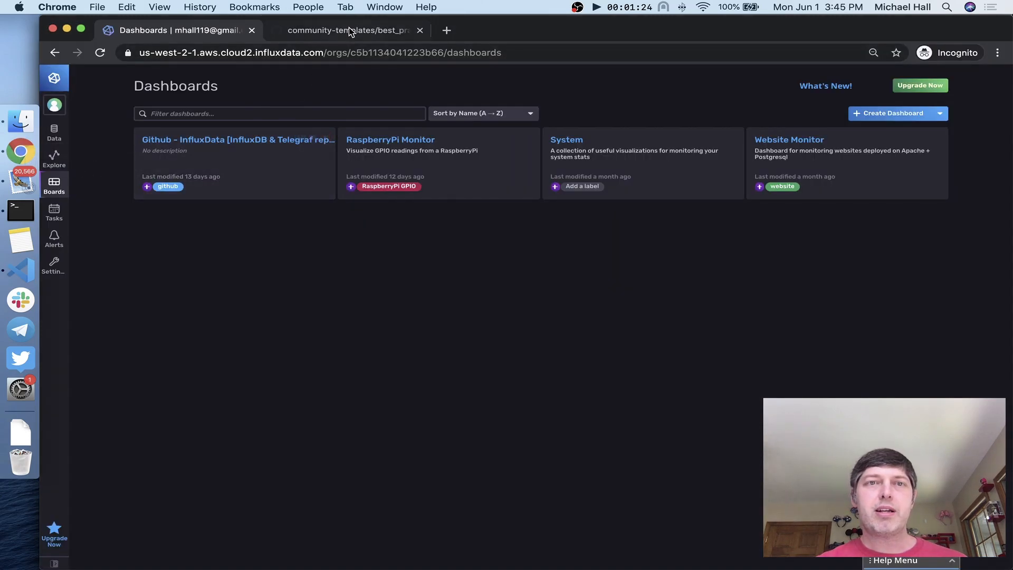
Select the Telegraf block snippet on the community-templates best_practices.md page.
{"action": "left_click", "coordinate": [348, 29]}
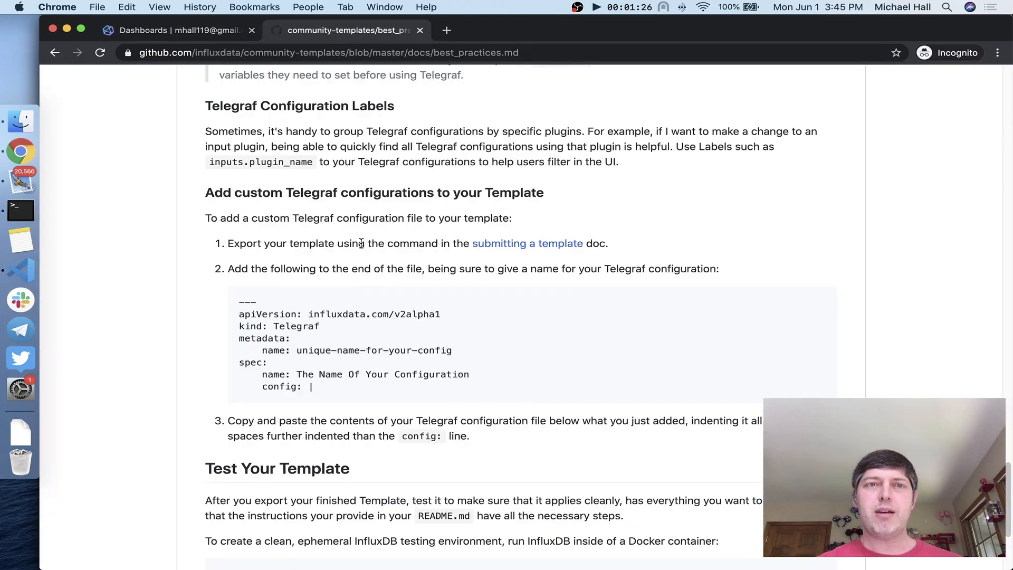
{"action": "mouse_move", "coordinate": [326, 271]}
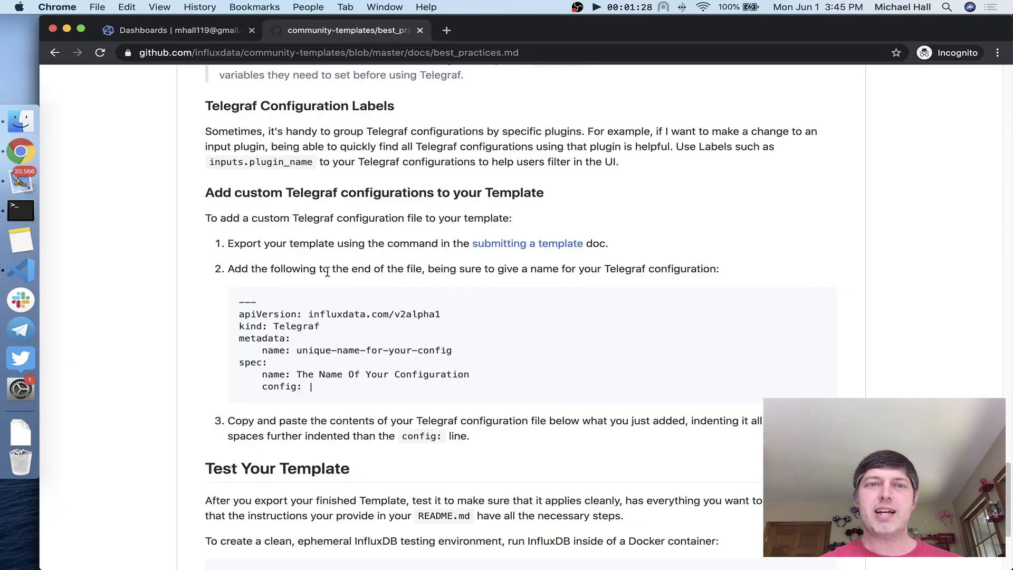
{"action": "mouse_move", "coordinate": [356, 199]}
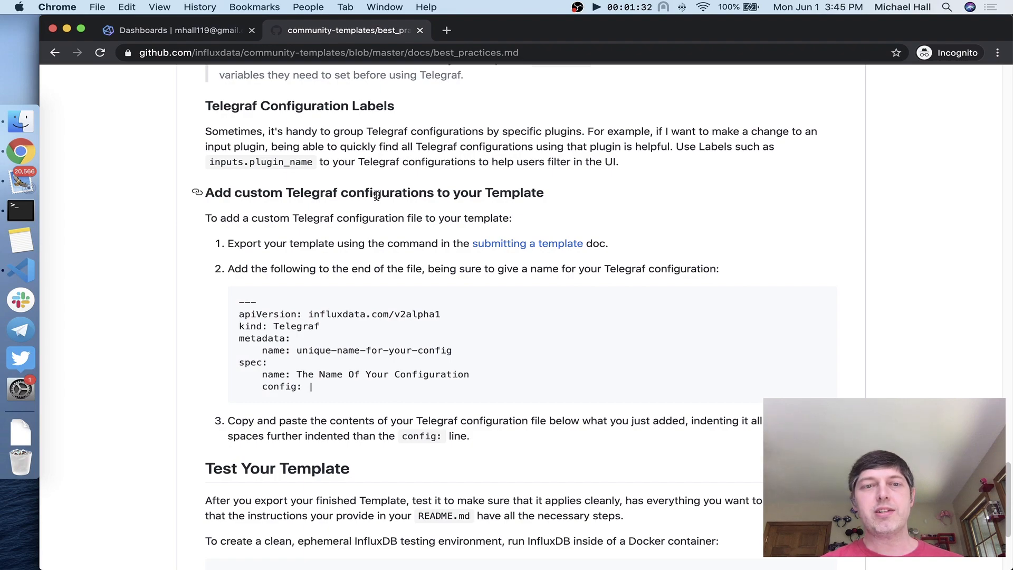
{"action": "left_click_drag", "start_coordinate": [239, 314], "coordinate": [314, 386]}
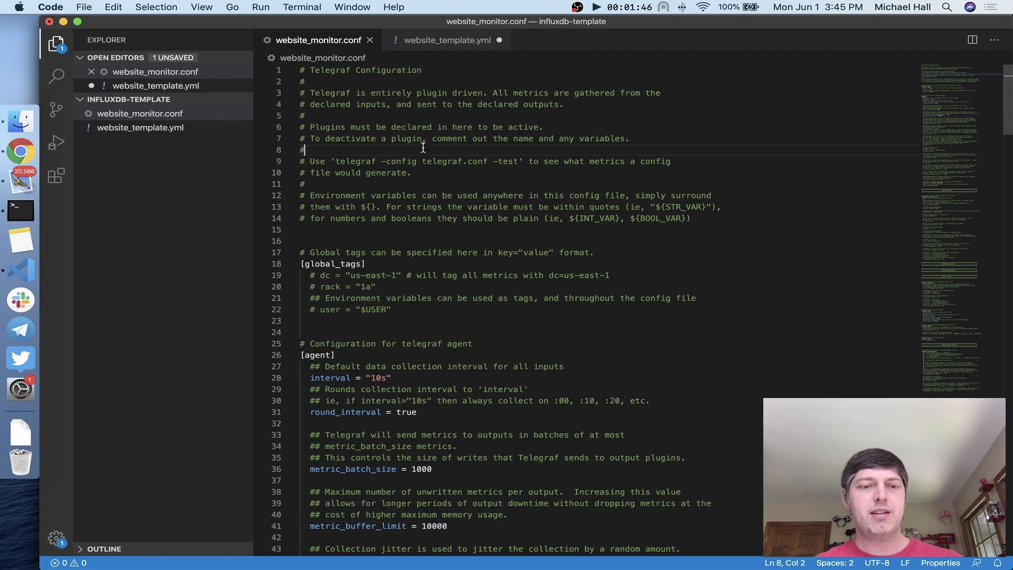
Paste website_monitor.conf's contents under 'config: |' in website_template.yml and indent them.
{"action": "key", "text": "cmd+a"}
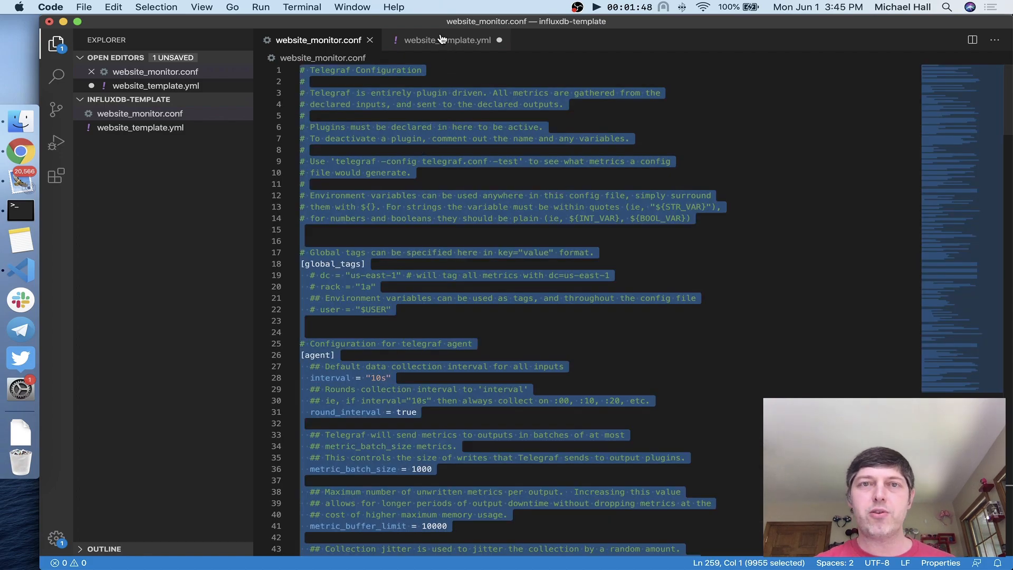
{"action": "left_click", "coordinate": [445, 40]}
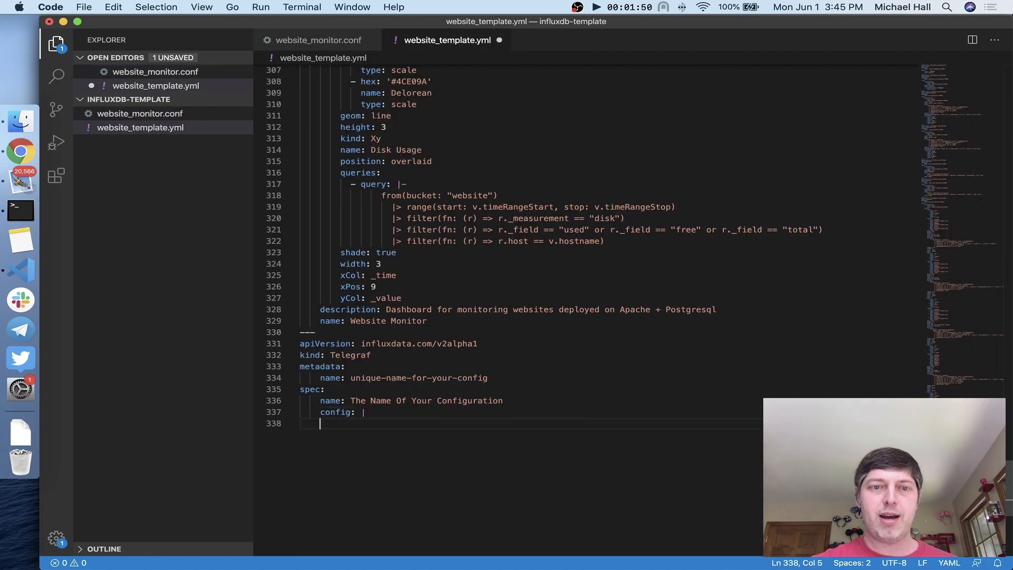
{"action": "scroll", "scroll_direction": "down", "scroll_amount": 3}
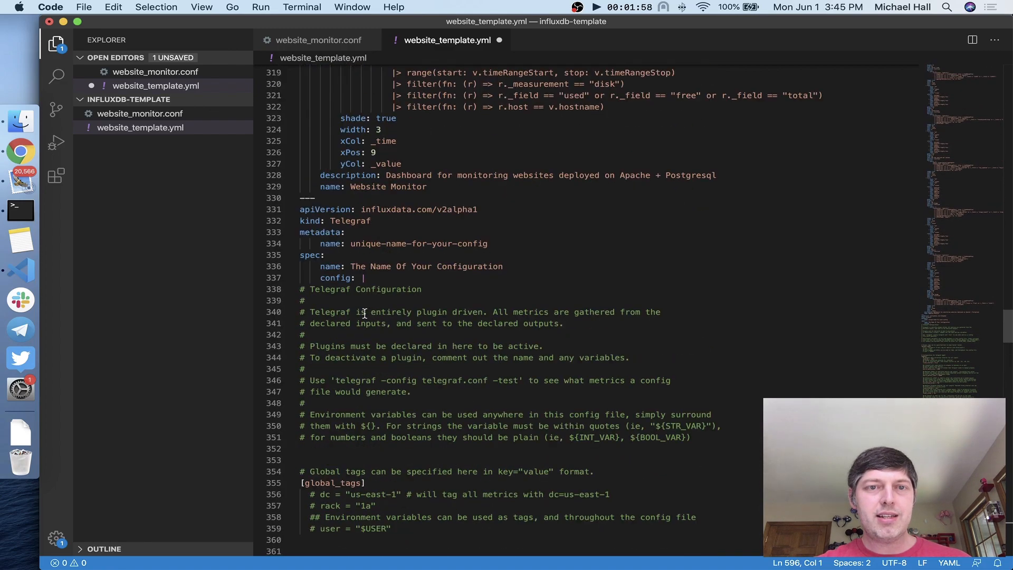
{"action": "left_click_drag", "start_coordinate": [300, 288], "coordinate": [394, 528]}
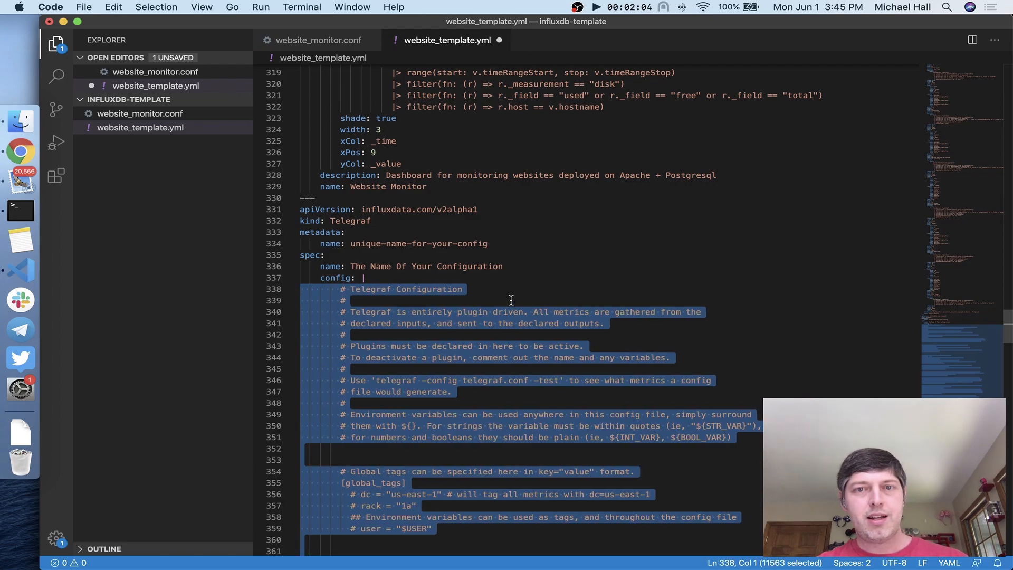
{"action": "left_click", "coordinate": [506, 311]}
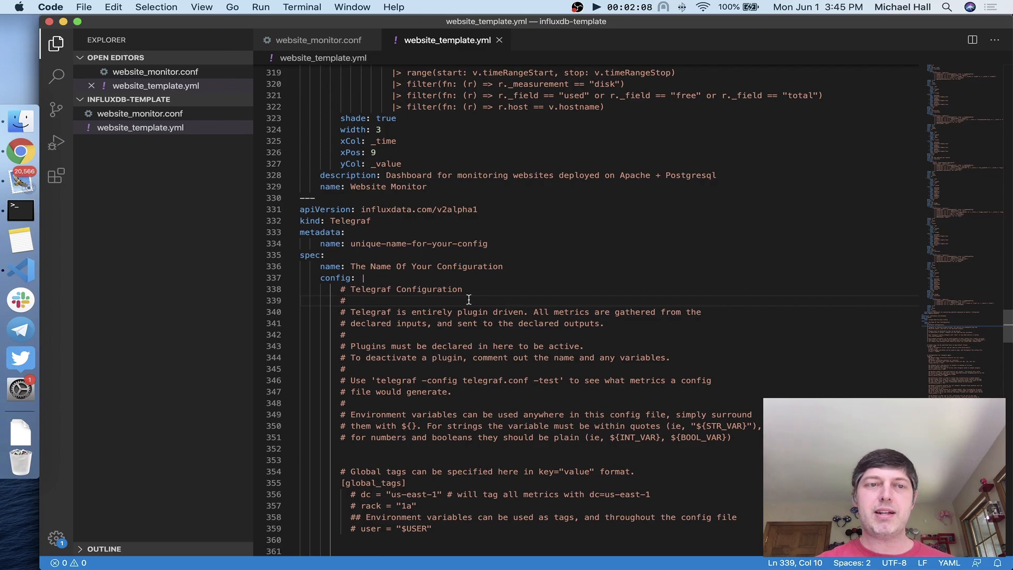
{"action": "mouse_move", "coordinate": [20, 209]}
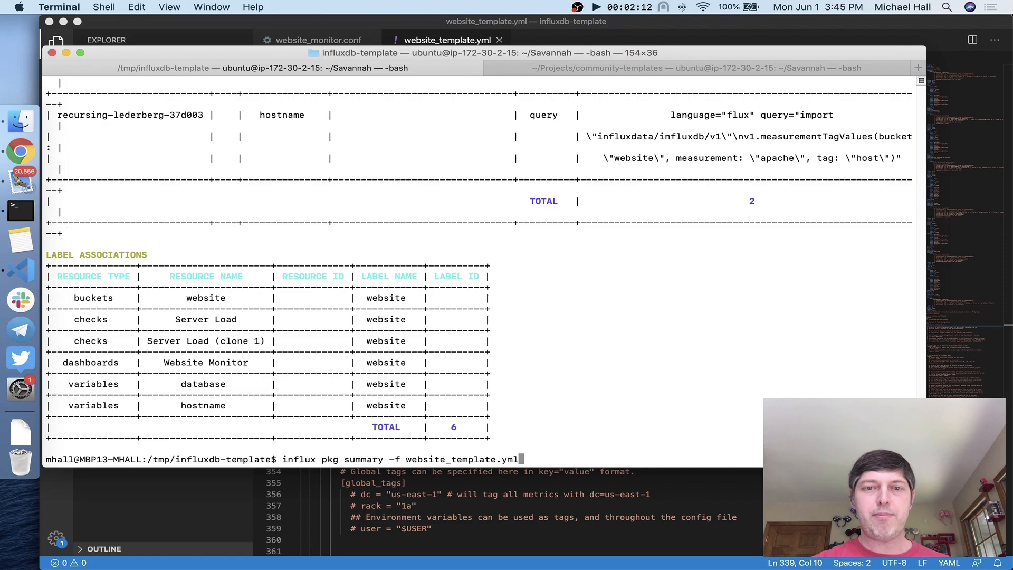
Rerun influx pkg summary on the updated template, showing six label associations.
{"action": "key", "text": "Return"}
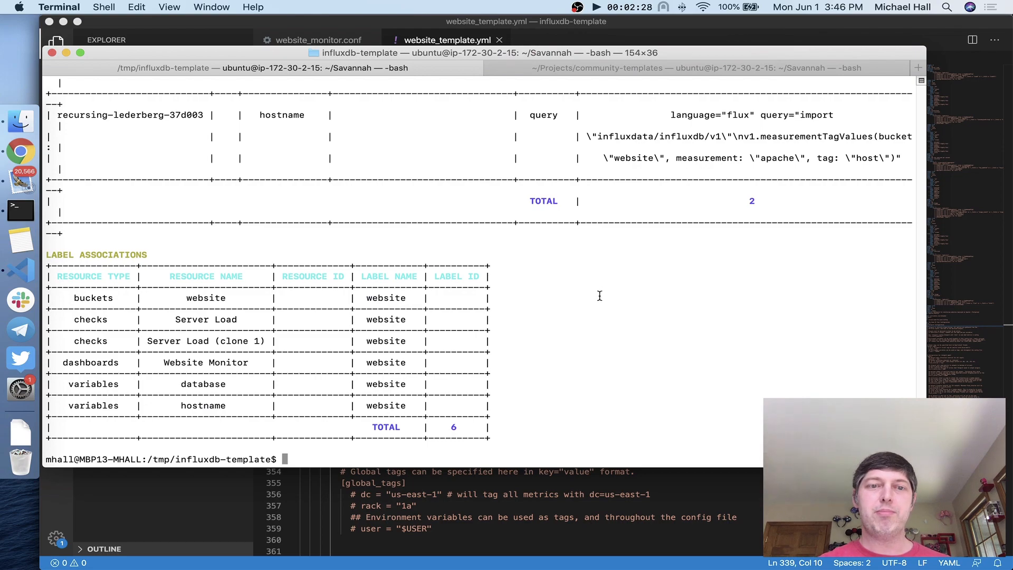
{"action": "mouse_move", "coordinate": [593, 357]}
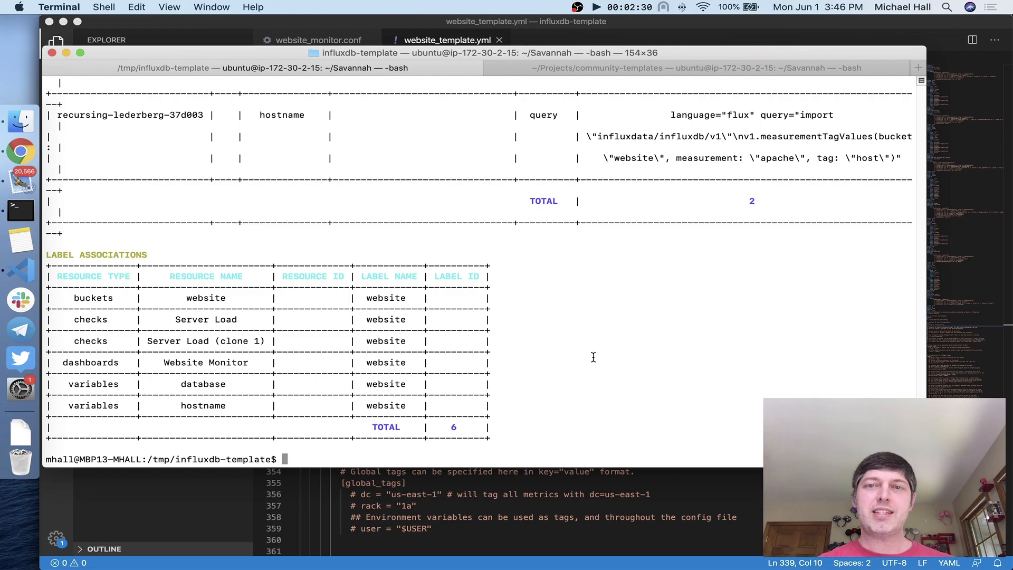